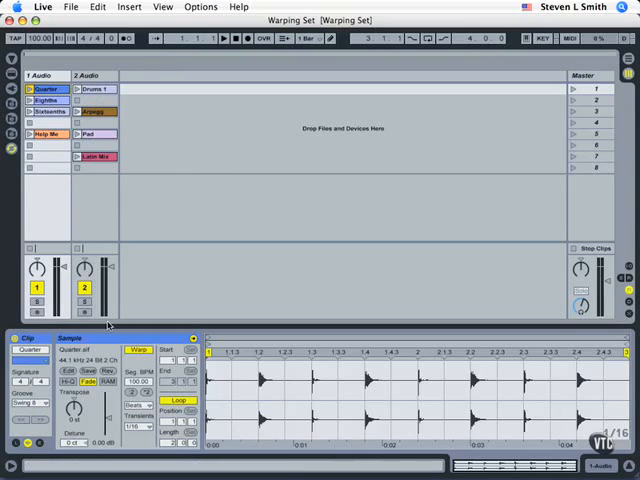
- Browse the Quarter clip's warp mode list and choose a mode
{"action": "left_click", "coordinate": [137, 405]}
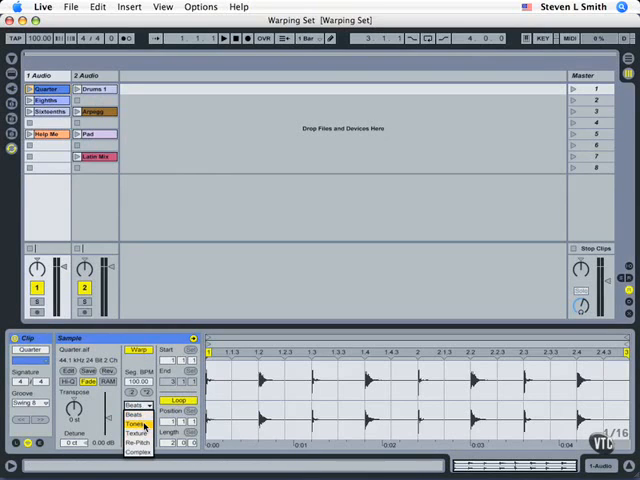
{"action": "left_click", "coordinate": [137, 451]}
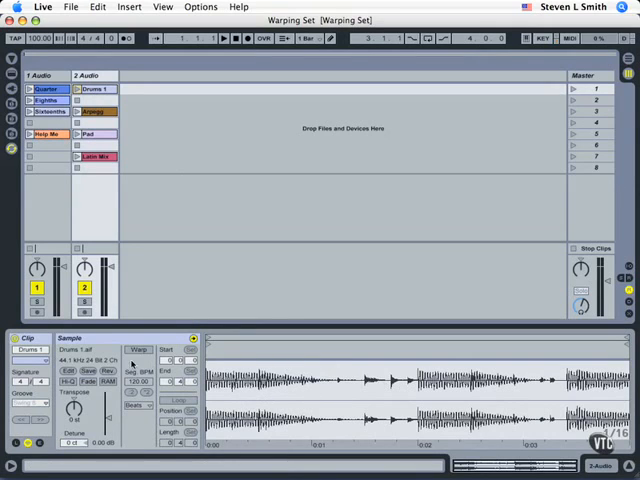
- Enable warping on Drums 1 with Seg. BPM 60 and launch the clip
{"action": "left_click", "coordinate": [138, 349]}
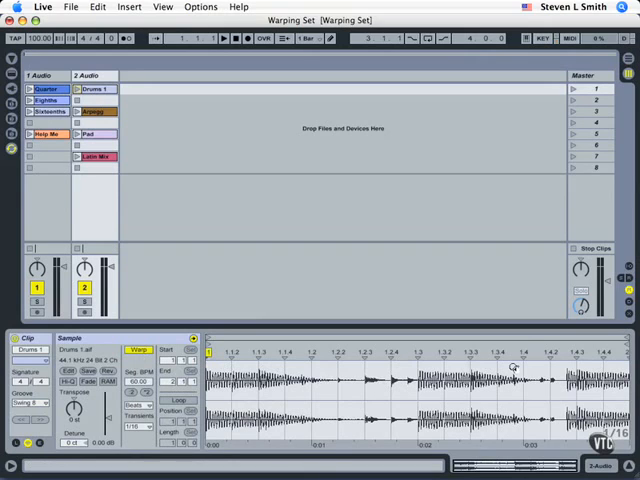
{"action": "left_click", "coordinate": [90, 89]}
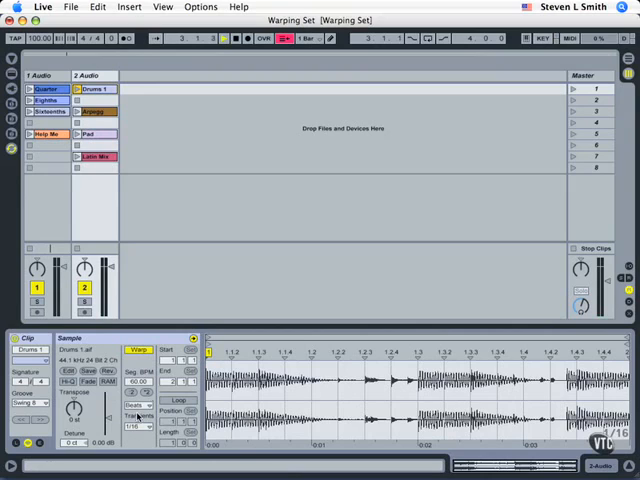
{"action": "left_click", "coordinate": [178, 399]}
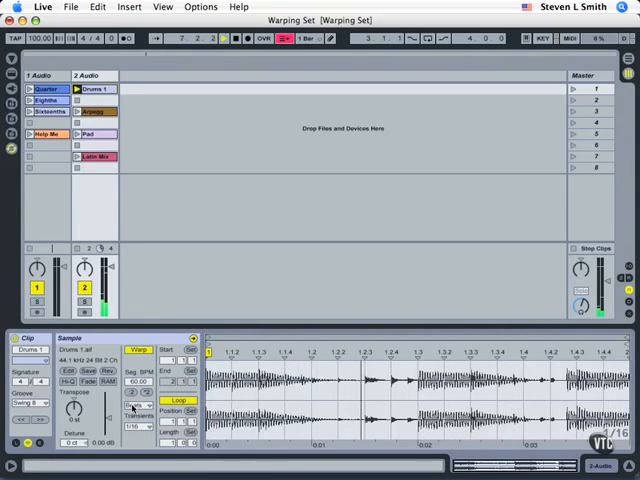
- Try Tones and other warp modes on Drums 1, returning to Beats at 120 BPM
{"action": "left_click", "coordinate": [138, 408]}
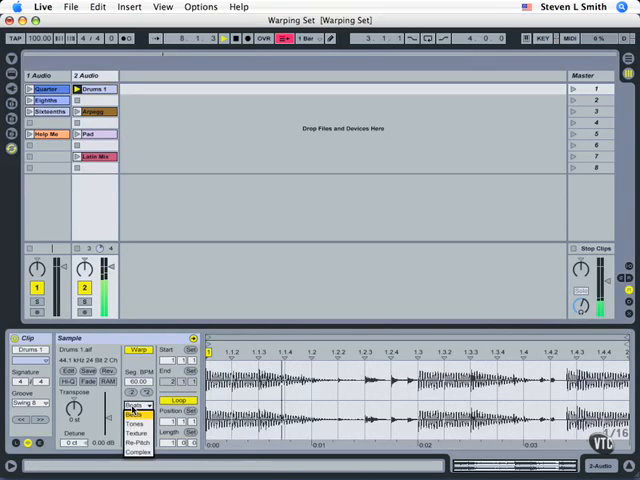
{"action": "left_click", "coordinate": [134, 422]}
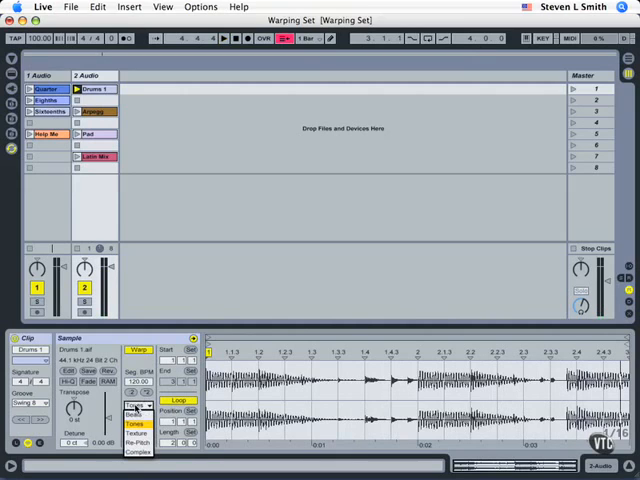
{"action": "left_click", "coordinate": [138, 406]}
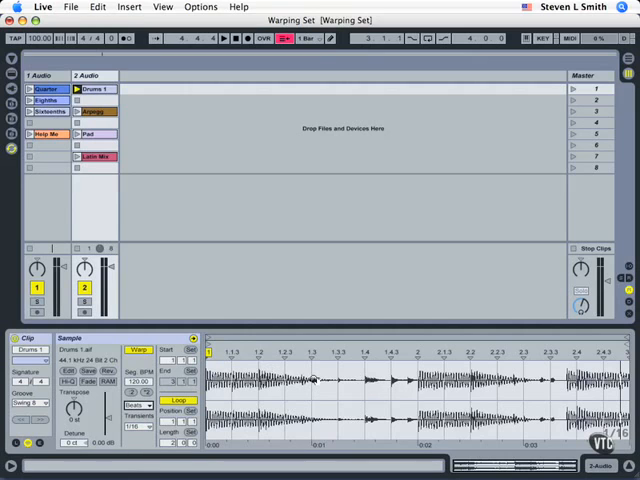
- Launch the Arpegg clip, warped in Tones mode with grain size 30
{"action": "left_click", "coordinate": [95, 111]}
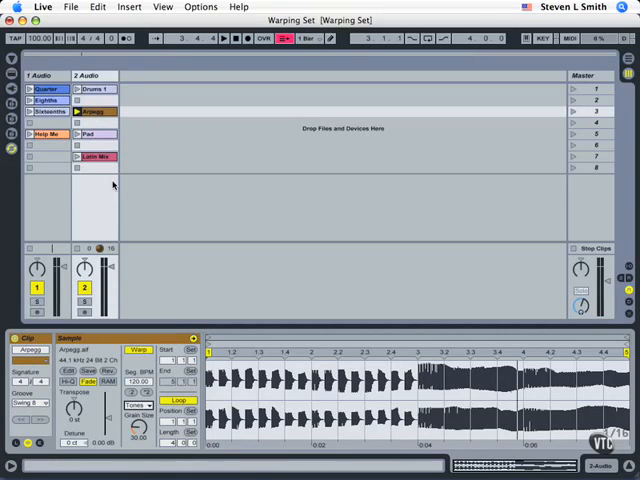
- Launch the Pad clip in Texture mode with grain size 65 and flux 25
{"action": "left_click", "coordinate": [85, 134]}
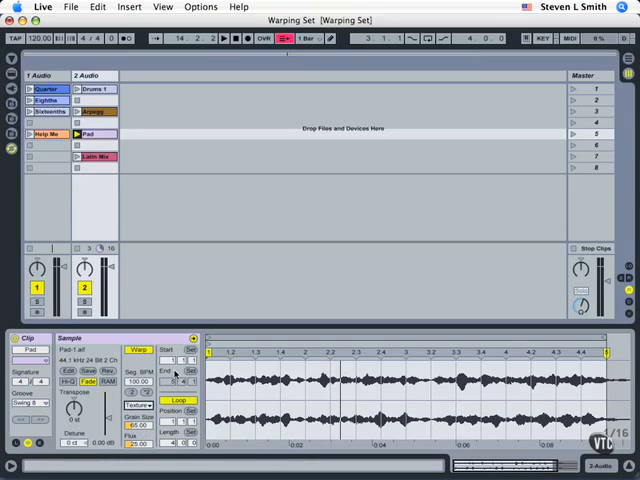
- Select the Latin Mix clip and play it in Complex mode at 100 BPM
{"action": "left_click", "coordinate": [90, 156]}
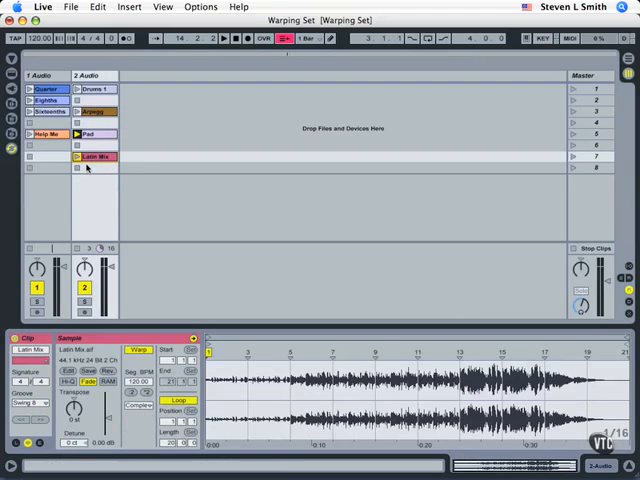
{"action": "left_click", "coordinate": [76, 156]}
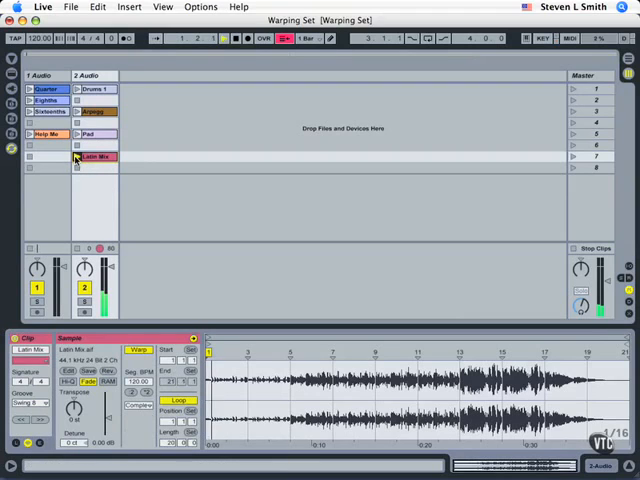
{"action": "left_click", "coordinate": [76, 156]}
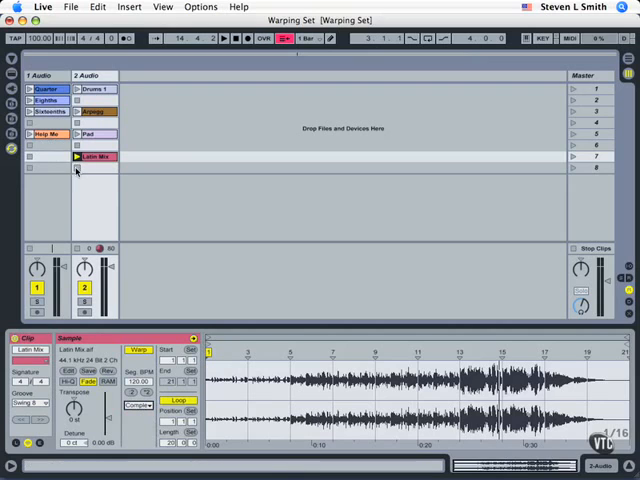
- Stop Latin Mix and zoom into the Help Me clip's first measure
{"action": "left_click", "coordinate": [45, 135]}
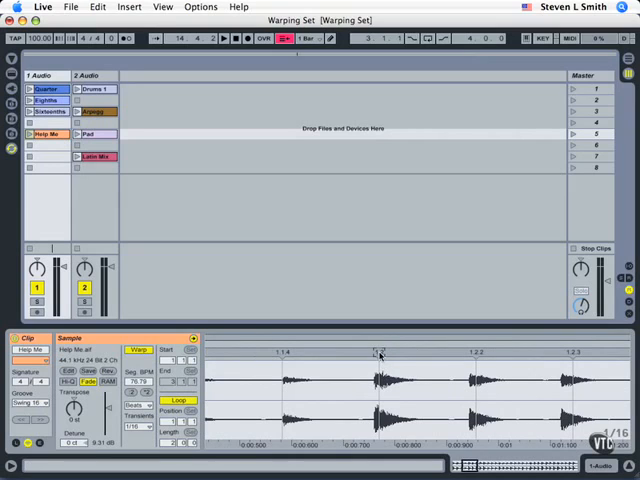
- Pin beat 1.2 of Help Me onto its drum hit with a warp marker
{"action": "left_click", "coordinate": [378, 354]}
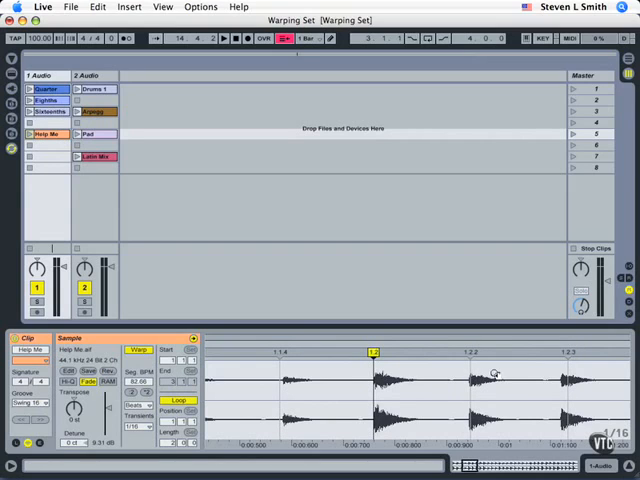
{"action": "mouse_move", "coordinate": [559, 360]}
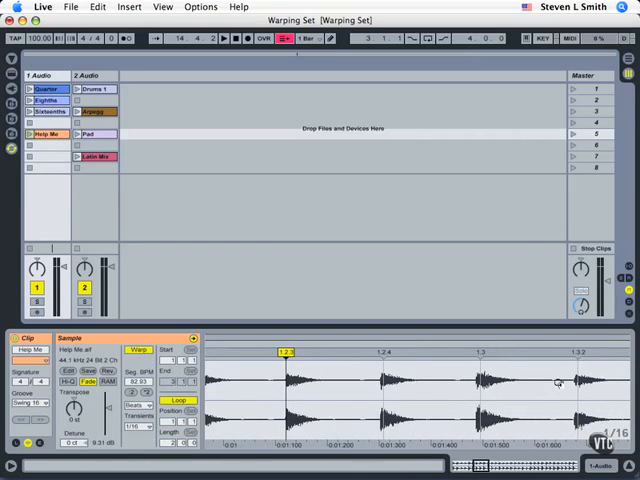
{"action": "mouse_move", "coordinate": [478, 355]}
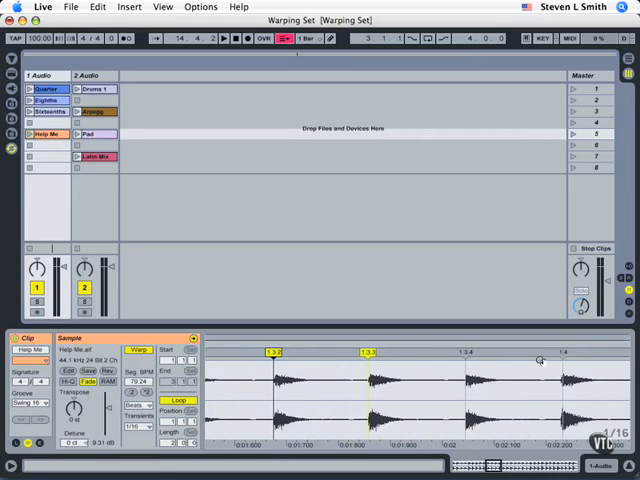
- Add warp markers pinning the remaining beats through 1.4.2 onto their hits
{"action": "left_click", "coordinate": [565, 353]}
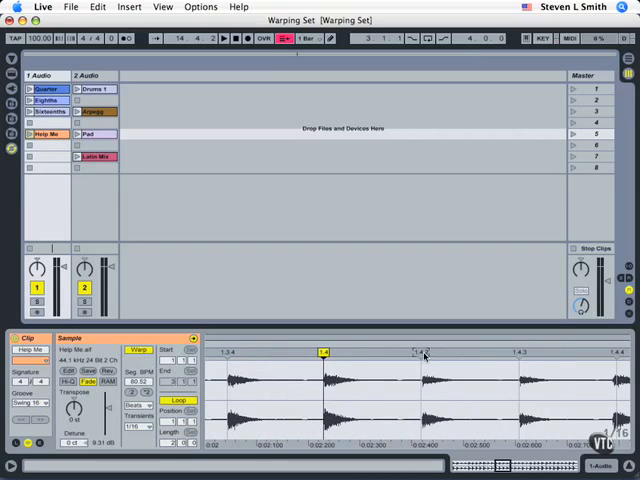
{"action": "left_click", "coordinate": [422, 352]}
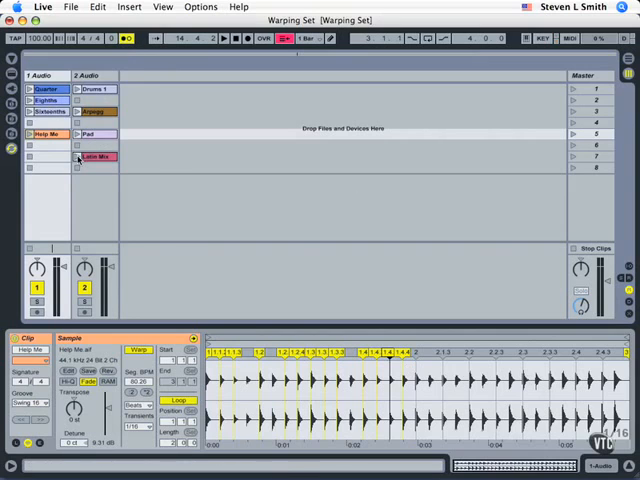
- Select Latin Mix, then launch the Help Me clip with the metronome on
{"action": "left_click", "coordinate": [94, 156]}
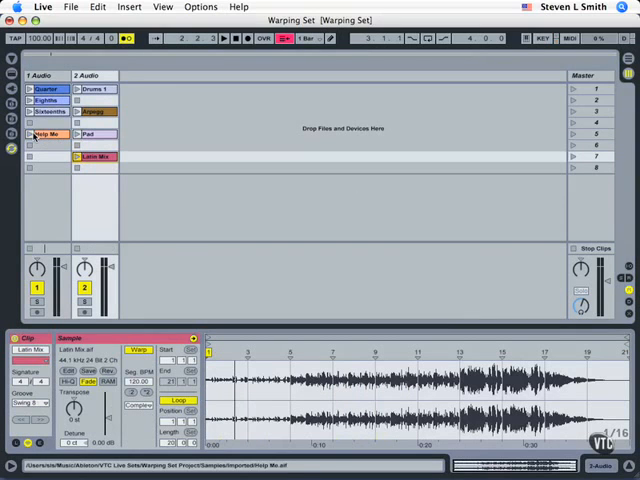
{"action": "left_click", "coordinate": [44, 134]}
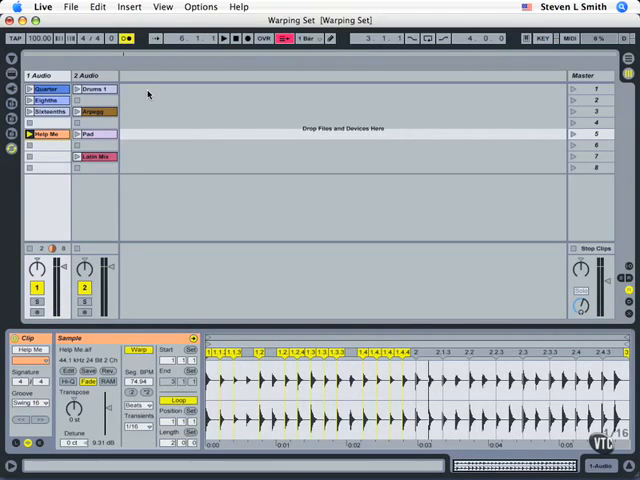
{"action": "mouse_move", "coordinate": [308, 272]}
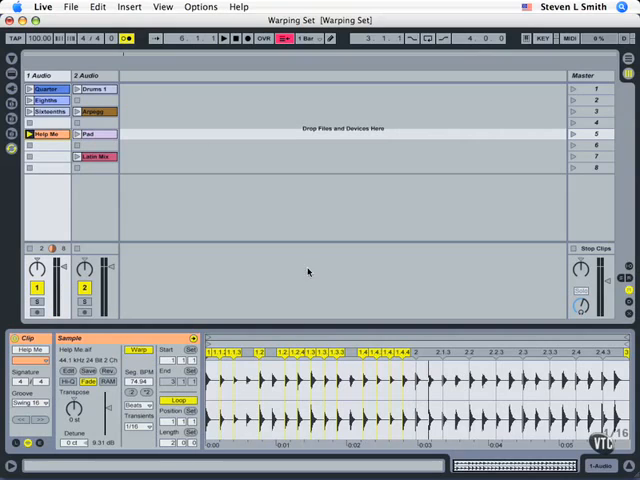